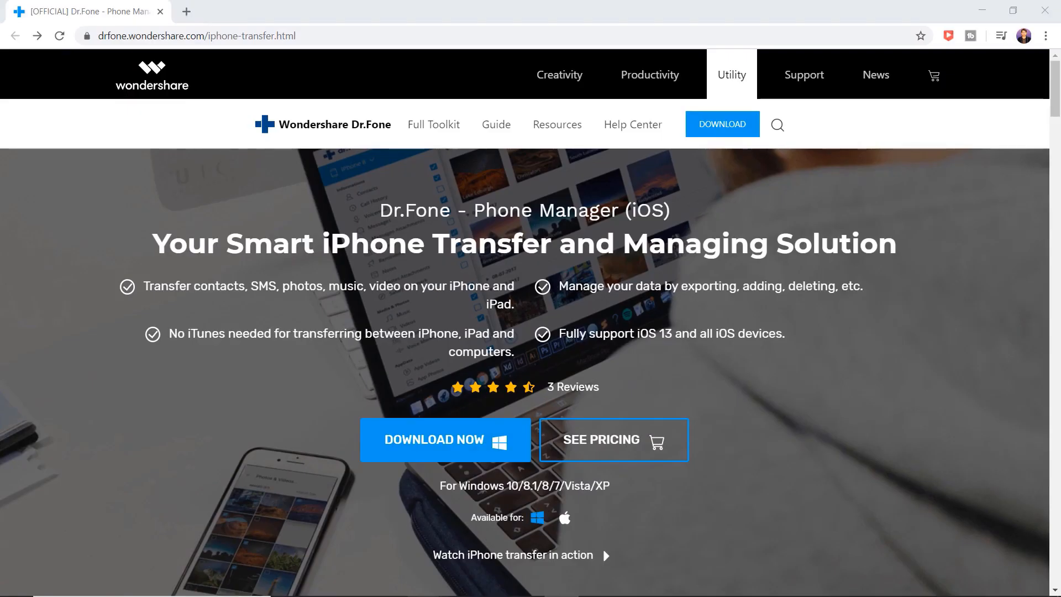
{"action": "mouse_move", "coordinate": [915, 529]}
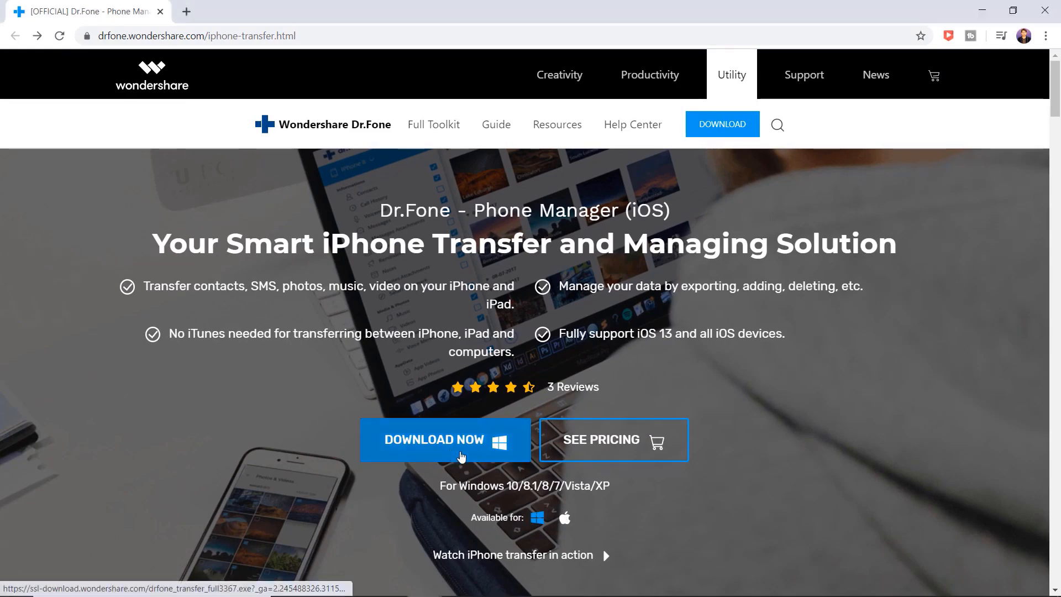
Download the Dr.Fone Phone Manager (iOS) Windows installer via DOWNLOAD NOW on the product page
{"action": "left_click", "coordinate": [445, 440]}
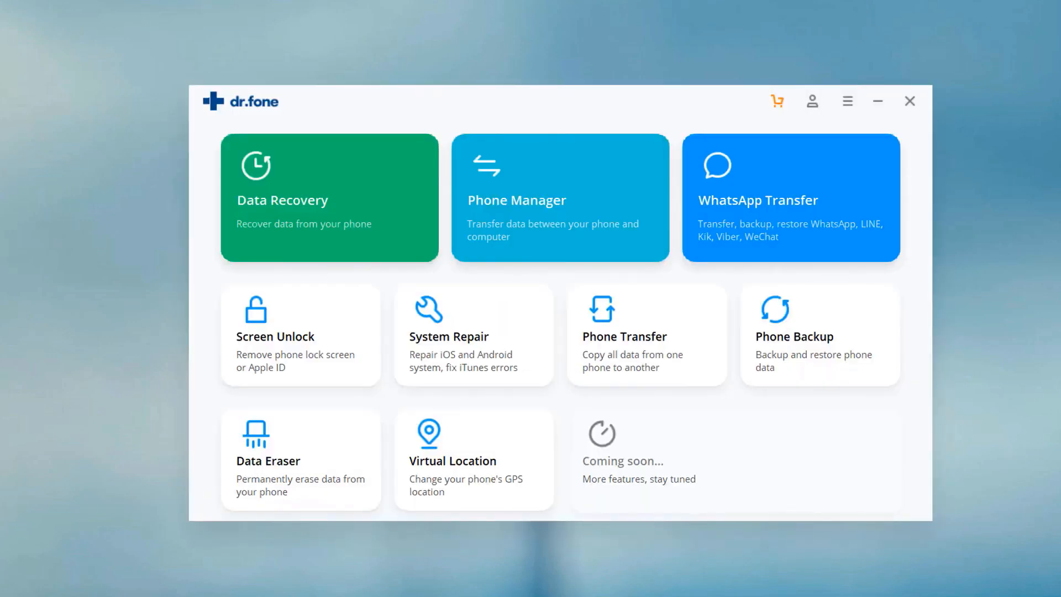
{"action": "mouse_move", "coordinate": [531, 250]}
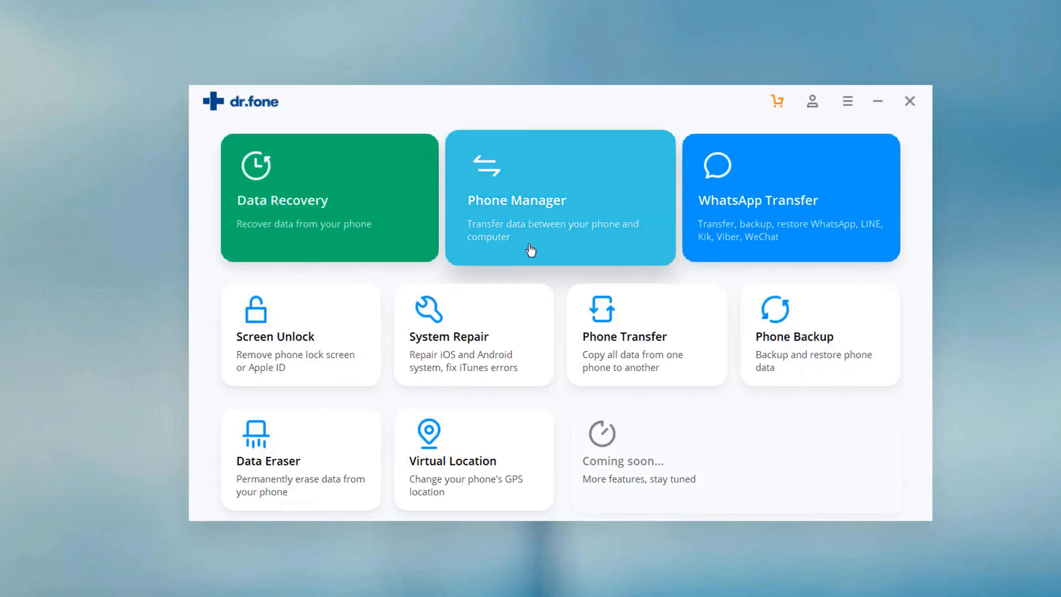
{"action": "mouse_move", "coordinate": [544, 251]}
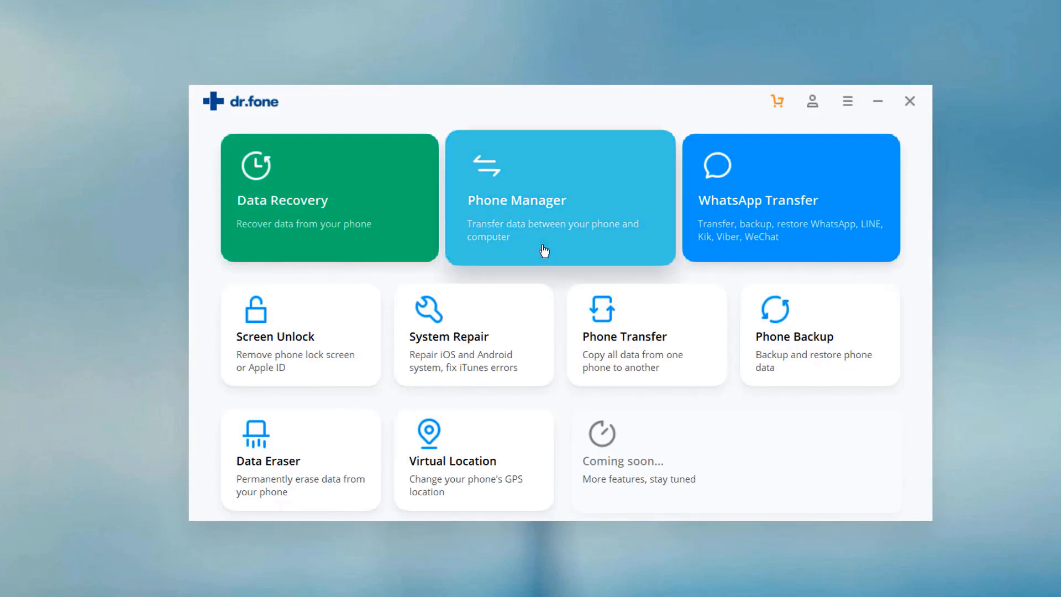
Launch the Phone Manager module from the dr.fone launcher to manage the connected iPhone
{"action": "left_click", "coordinate": [559, 196]}
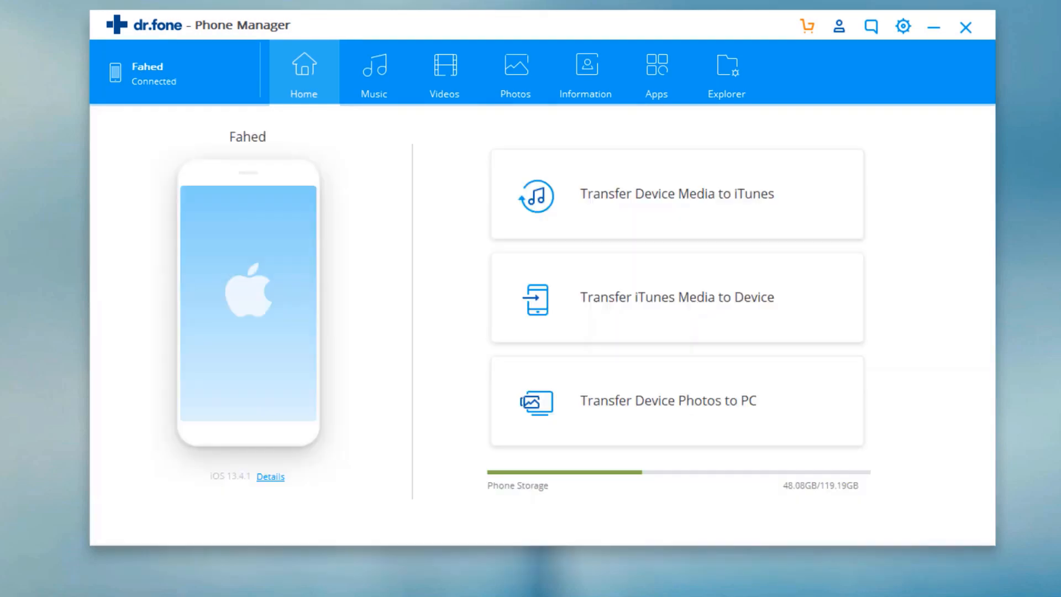
{"action": "mouse_move", "coordinate": [933, 277]}
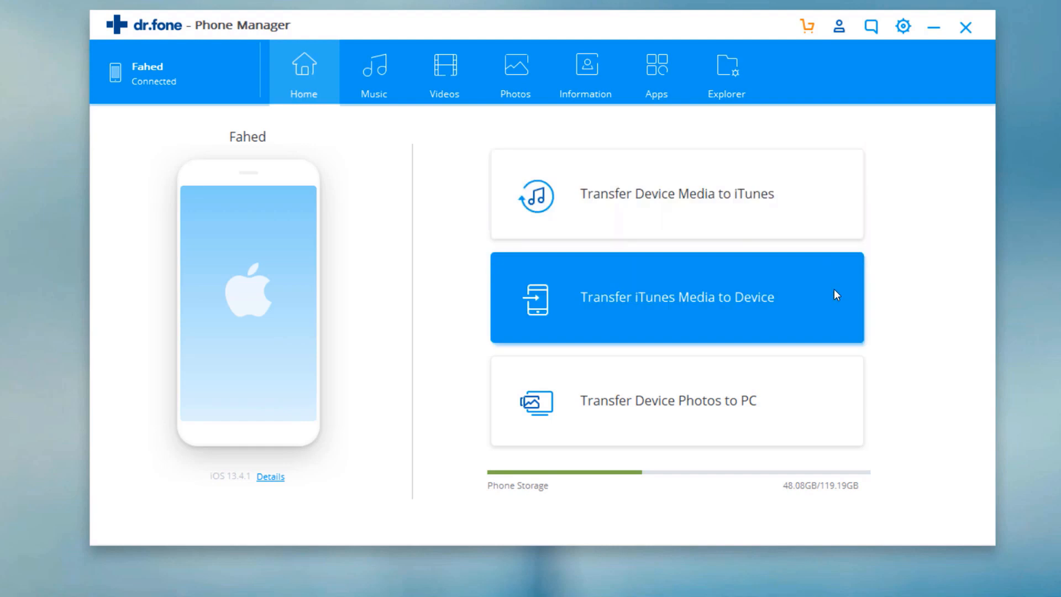
{"action": "mouse_move", "coordinate": [821, 421]}
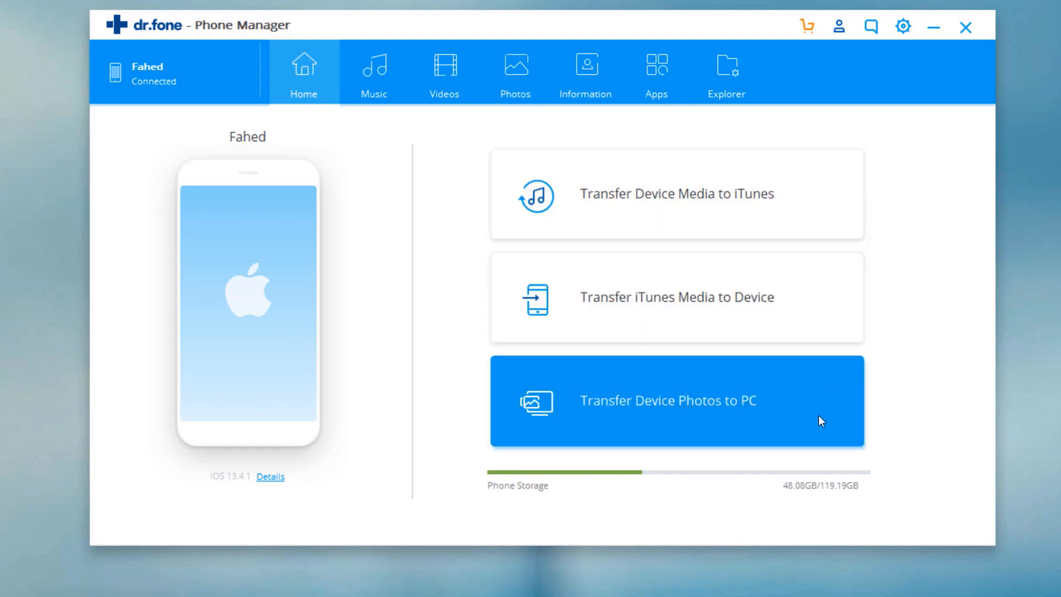
Transfer device photos to the PC, creating New folder (2) on the Desktop as destination
{"action": "left_click", "coordinate": [676, 400]}
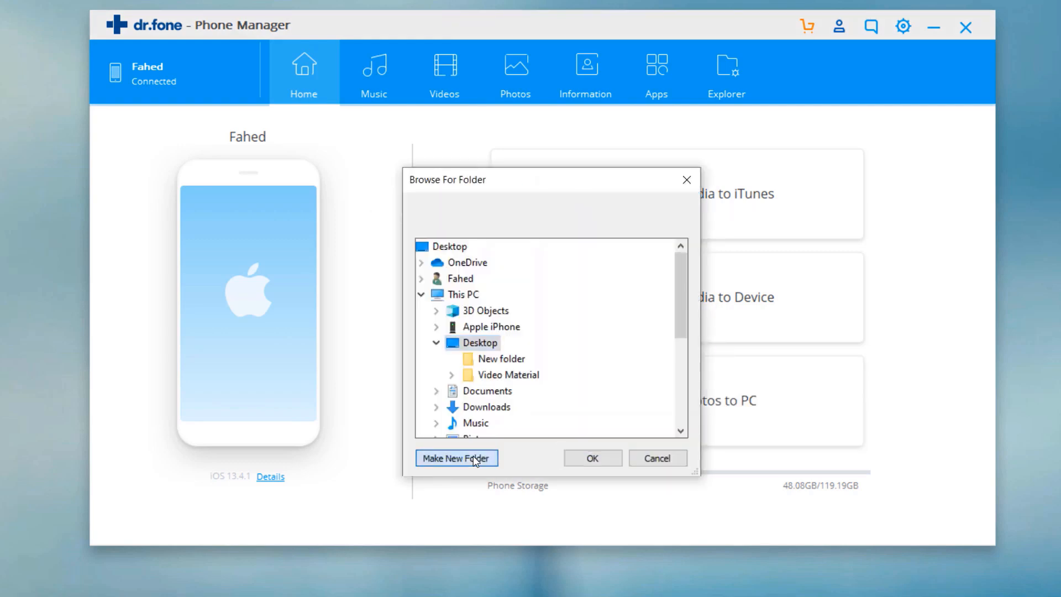
{"action": "left_click", "coordinate": [457, 458]}
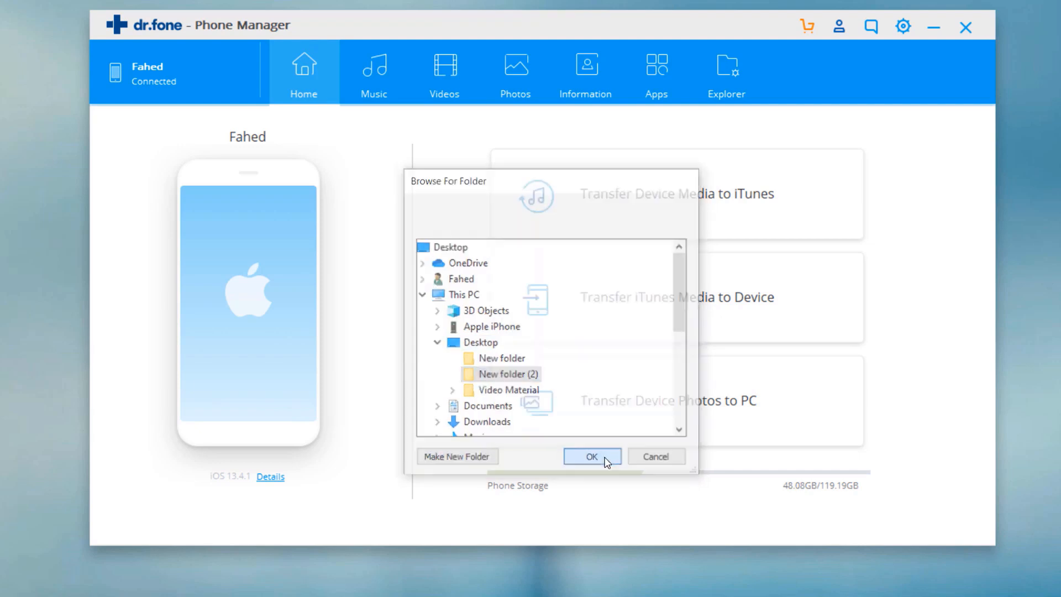
{"action": "left_click", "coordinate": [590, 455]}
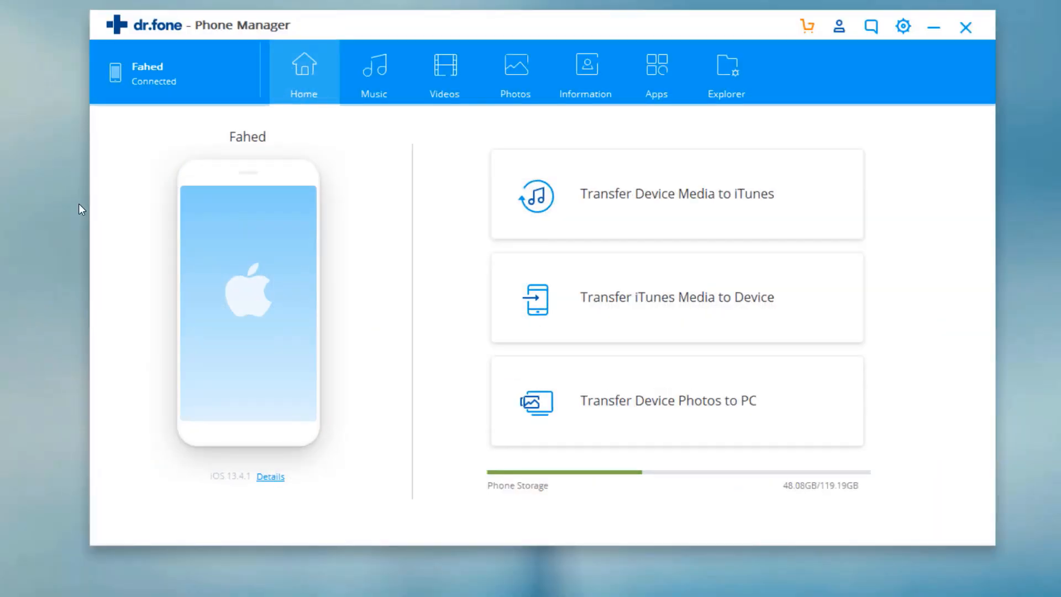
{"action": "mouse_move", "coordinate": [440, 110]}
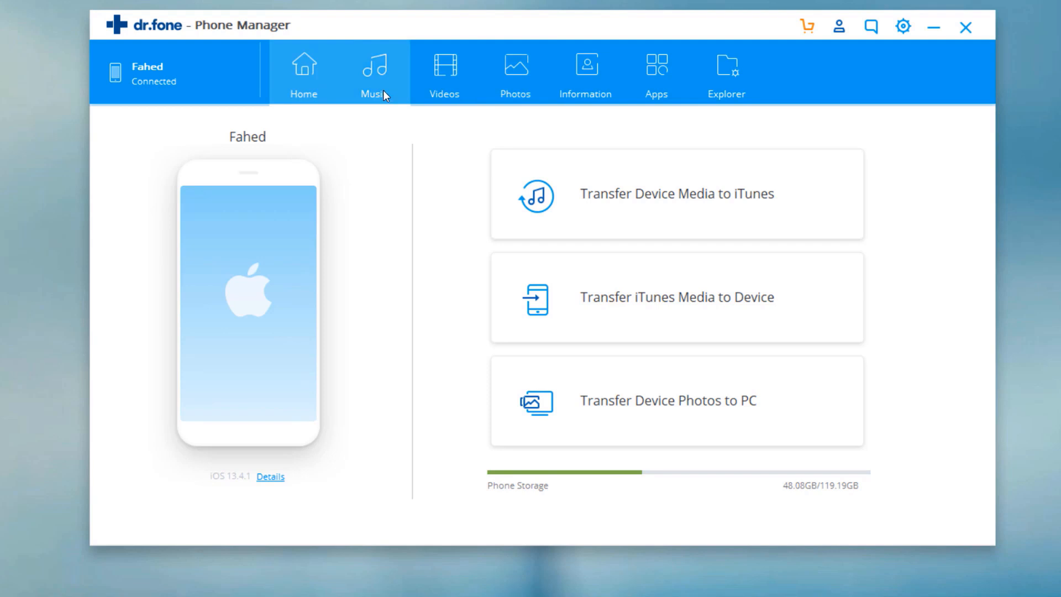
{"action": "mouse_move", "coordinate": [388, 96]}
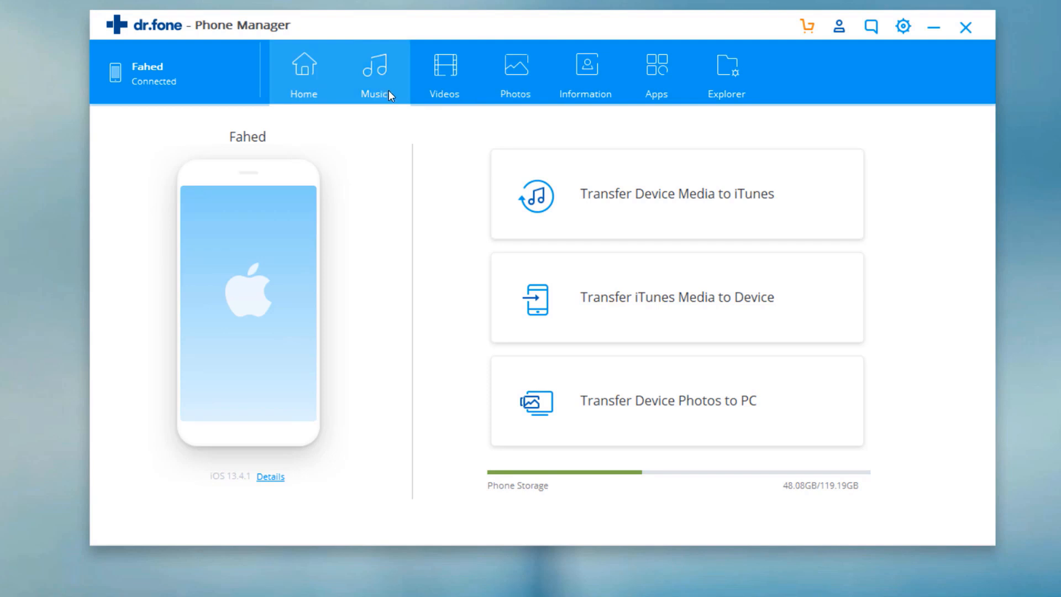
Add ten MP3 songs from Downloads to the iPhone's Music library, reaching 137 items
{"action": "left_click", "coordinate": [373, 78]}
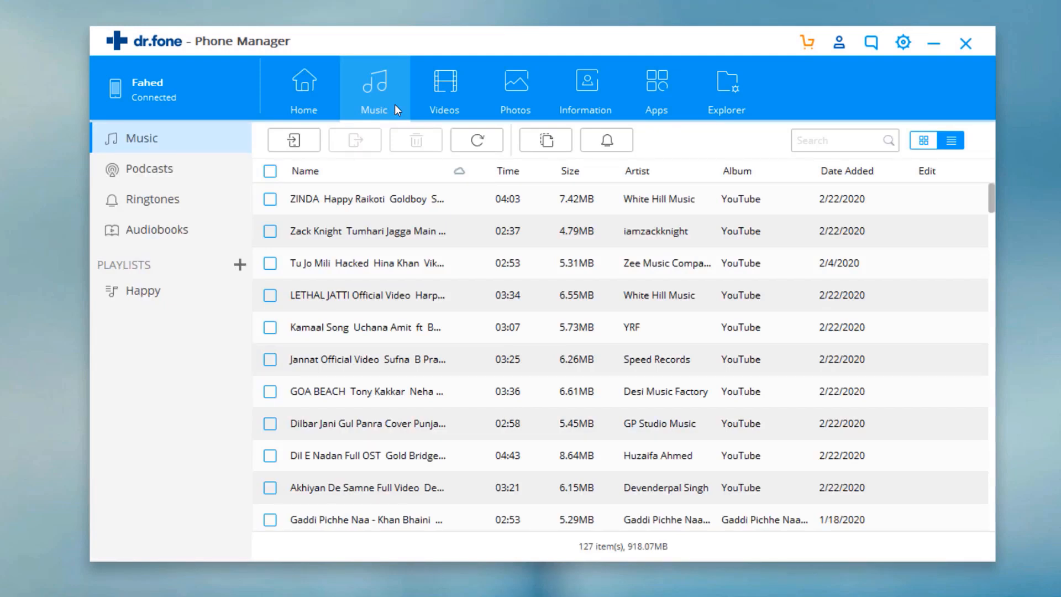
{"action": "mouse_move", "coordinate": [293, 141]}
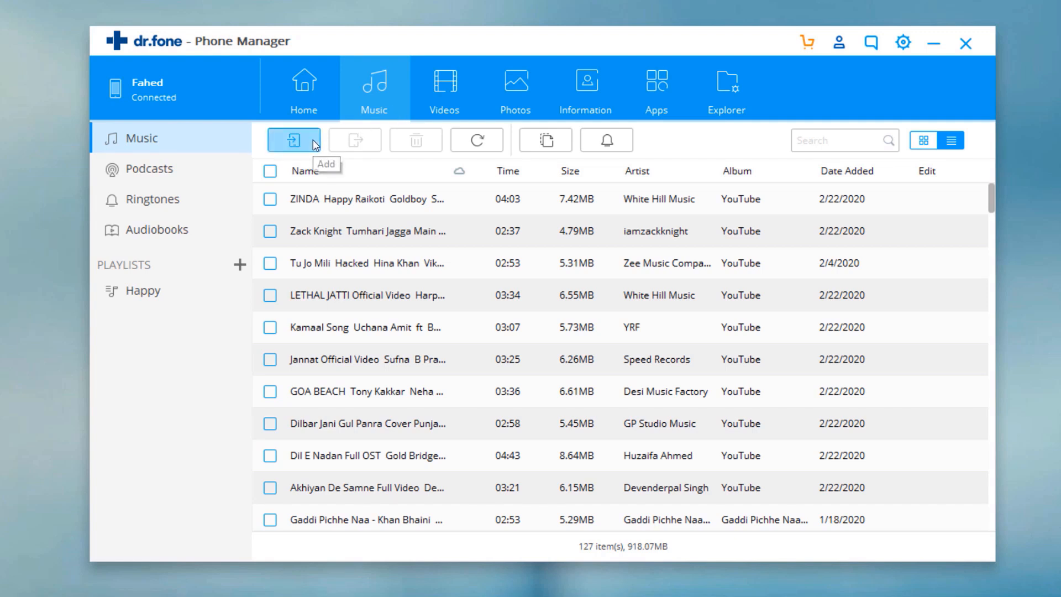
{"action": "left_click", "coordinate": [292, 140]}
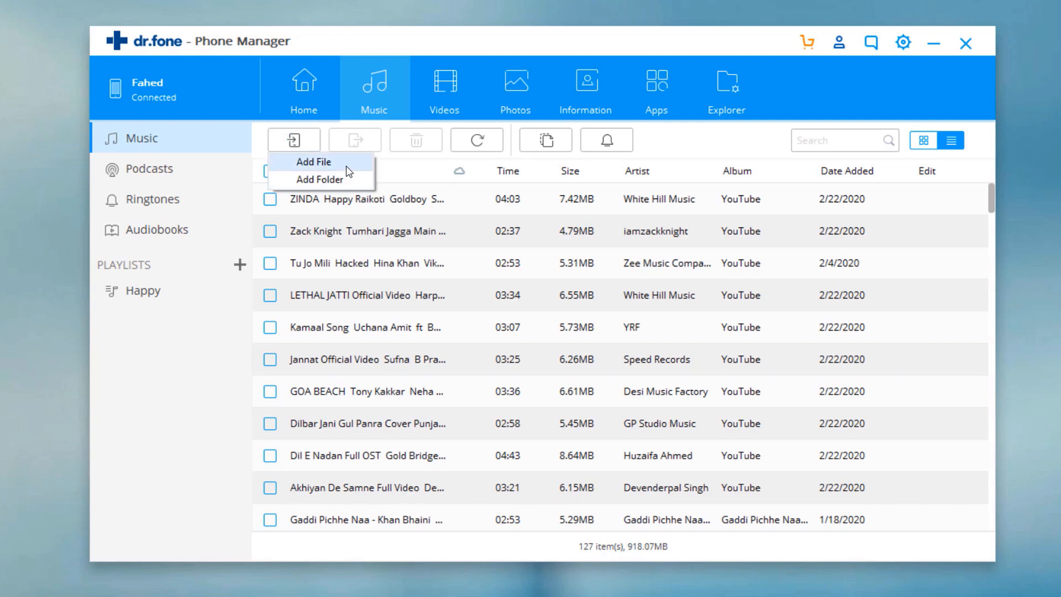
{"action": "left_click", "coordinate": [314, 161]}
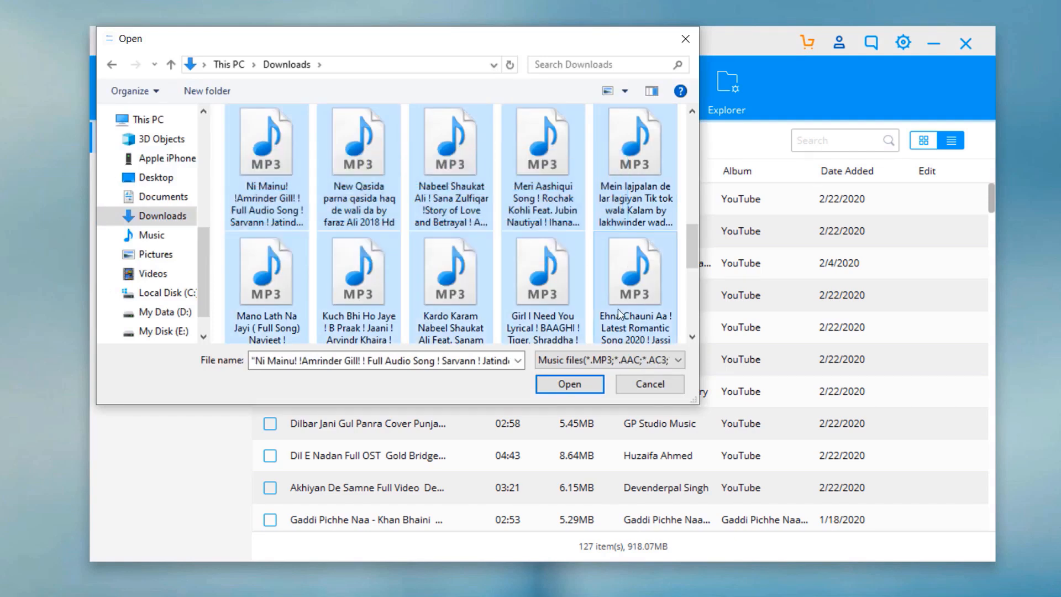
{"action": "left_click", "coordinate": [568, 384]}
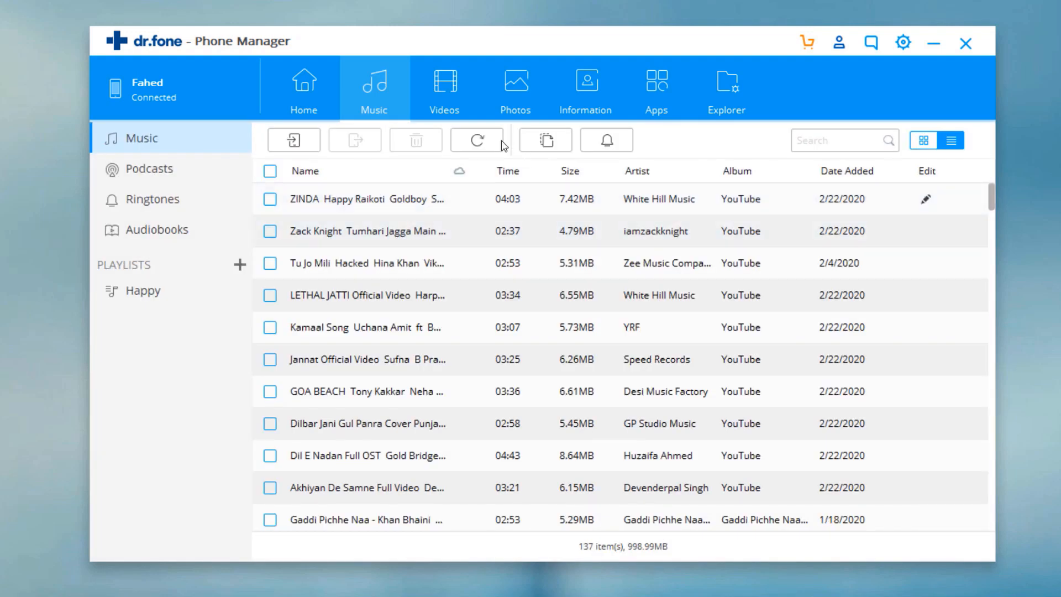
Browse the Videos and Photos tabs through several albums and settle on Camera Roll
{"action": "left_click", "coordinate": [445, 89]}
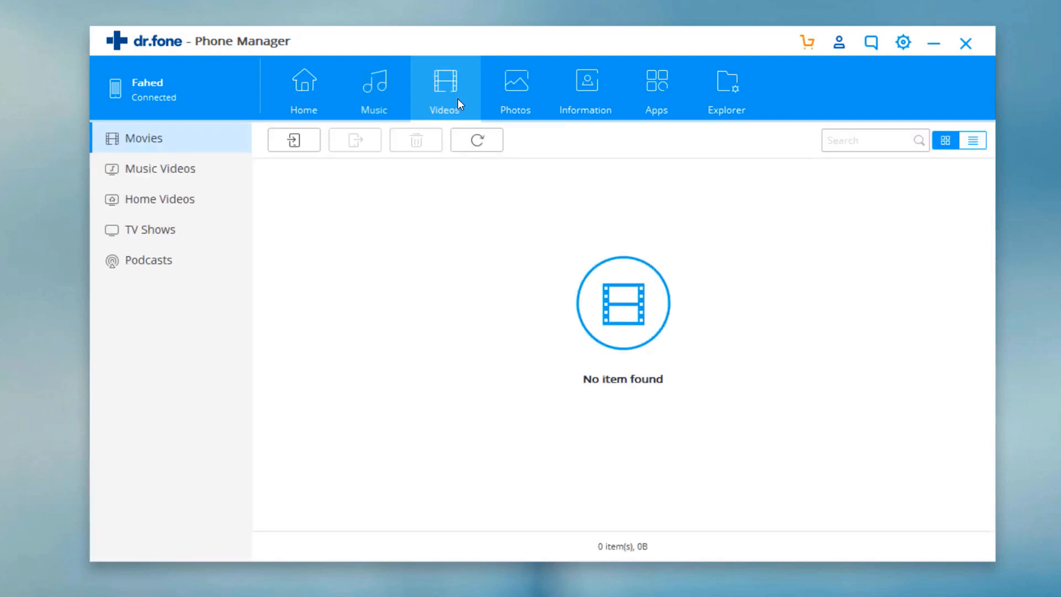
{"action": "left_click", "coordinate": [515, 90]}
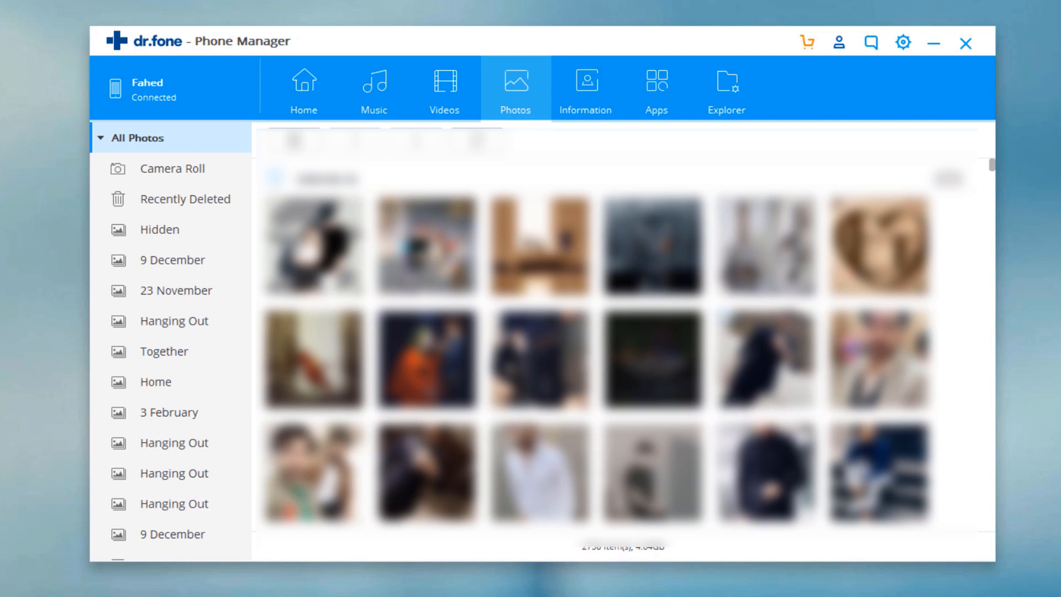
{"action": "left_click", "coordinate": [175, 290]}
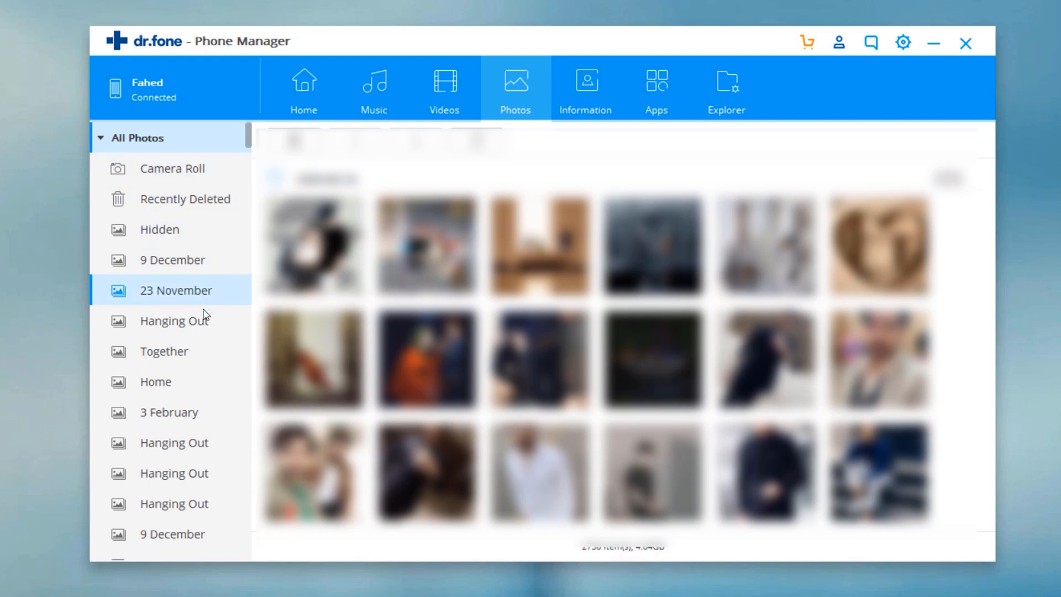
{"action": "left_click", "coordinate": [168, 412]}
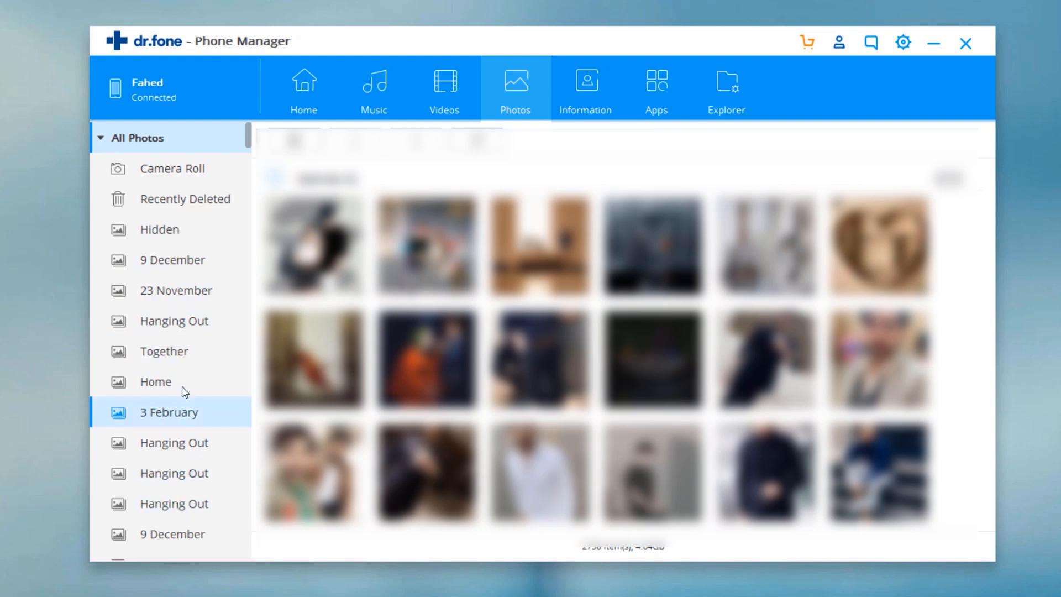
{"action": "left_click", "coordinate": [164, 350]}
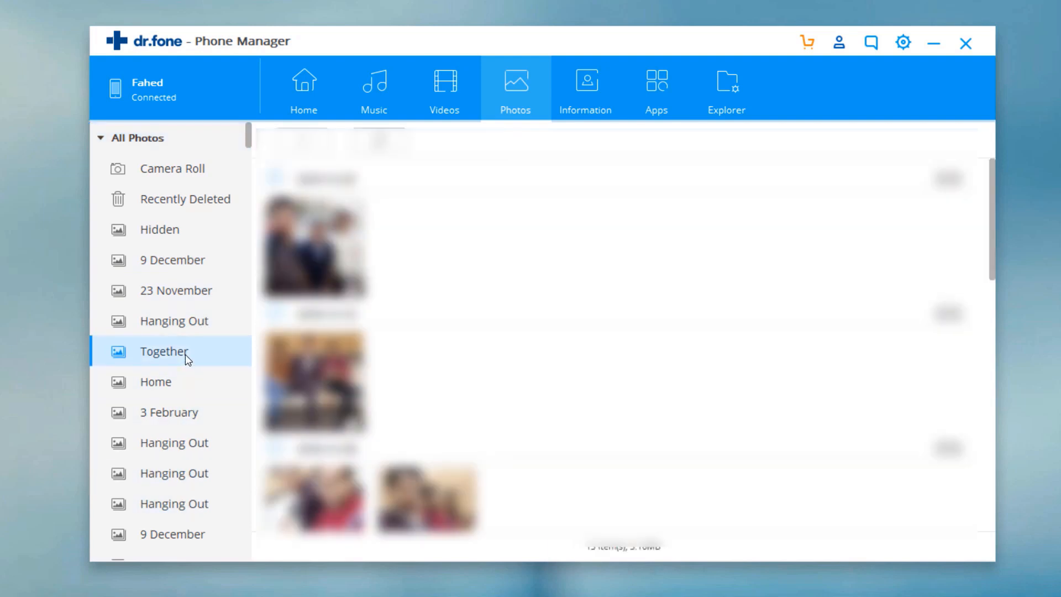
{"action": "left_click", "coordinate": [172, 260]}
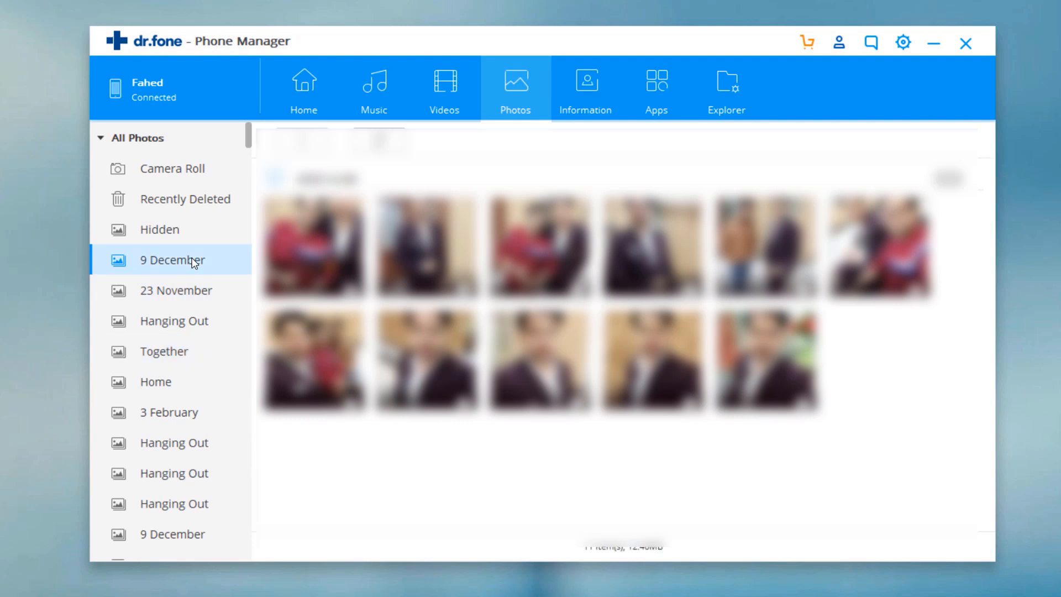
{"action": "left_click", "coordinate": [173, 168]}
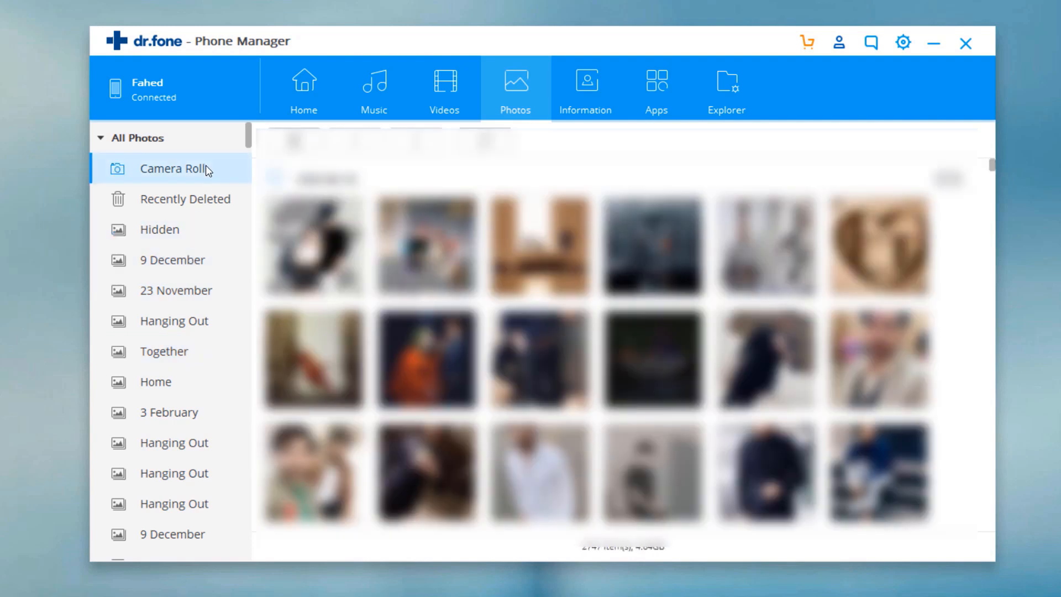
{"action": "scroll", "scroll_direction": "down", "scroll_amount": 3}
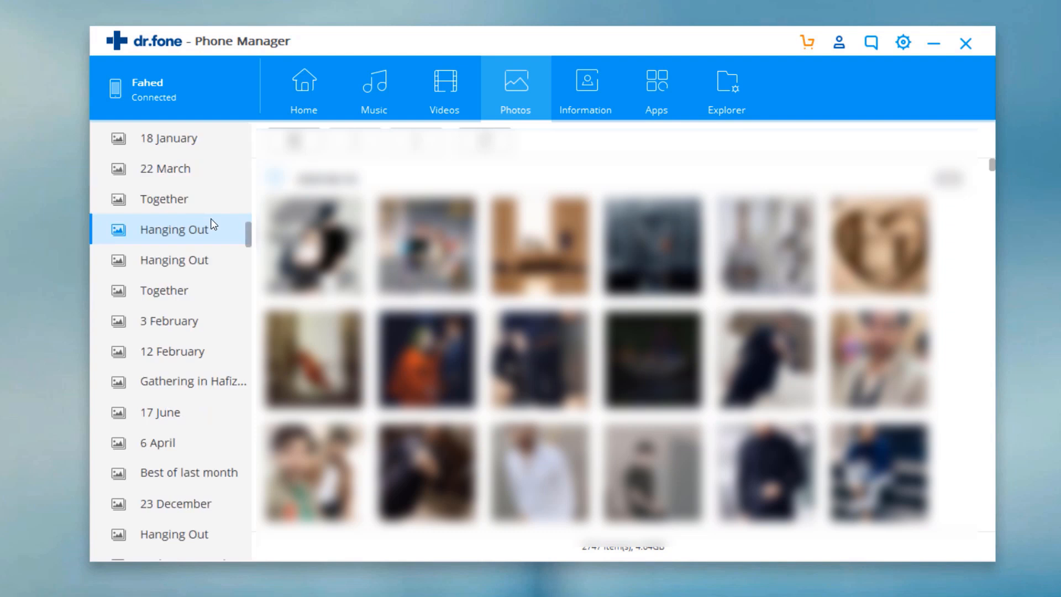
{"action": "scroll", "scroll_direction": "down", "scroll_amount": 3}
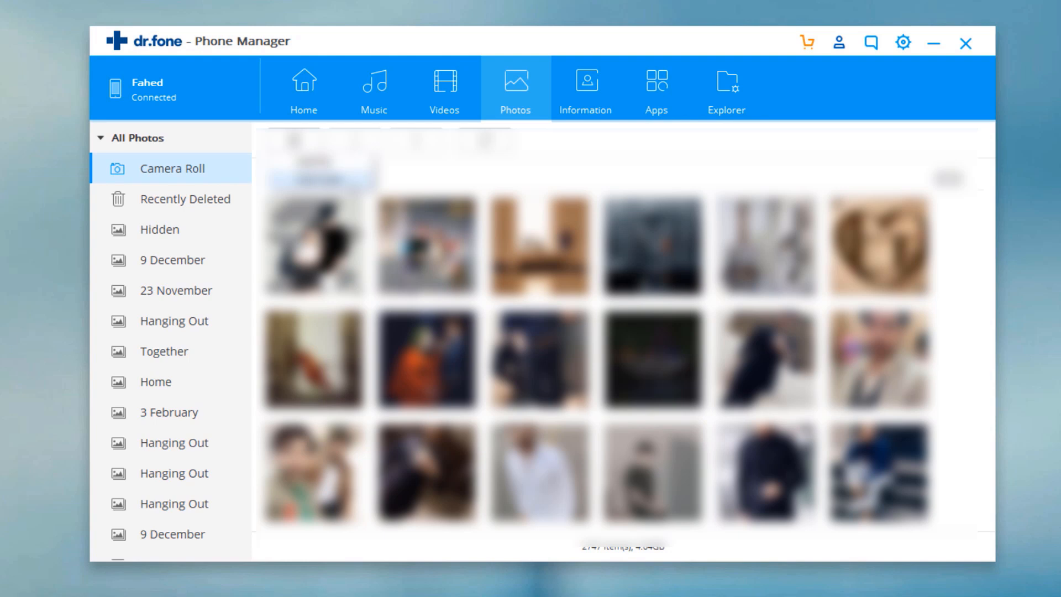
Add several image files from Downloads\Photoshop into the iPhone's Camera Roll
{"action": "left_click", "coordinate": [293, 140]}
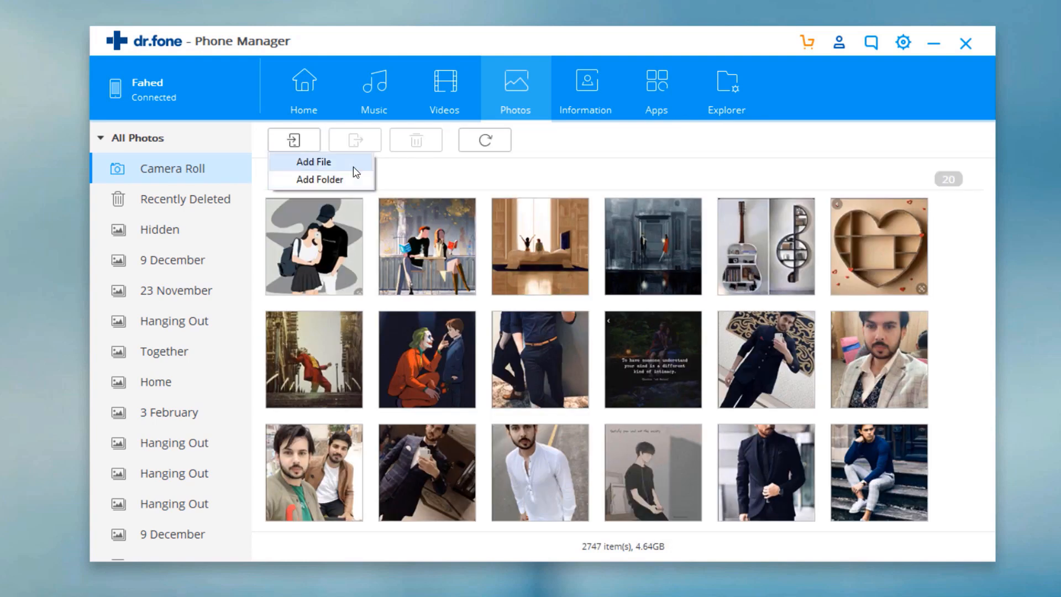
{"action": "left_click", "coordinate": [313, 162]}
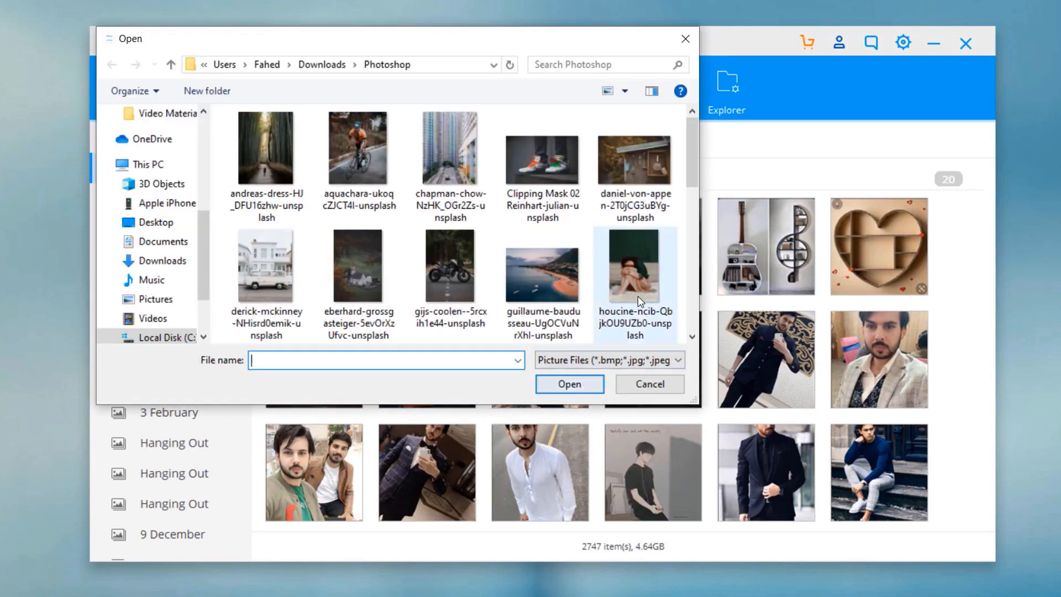
{"action": "left_click", "coordinate": [634, 159]}
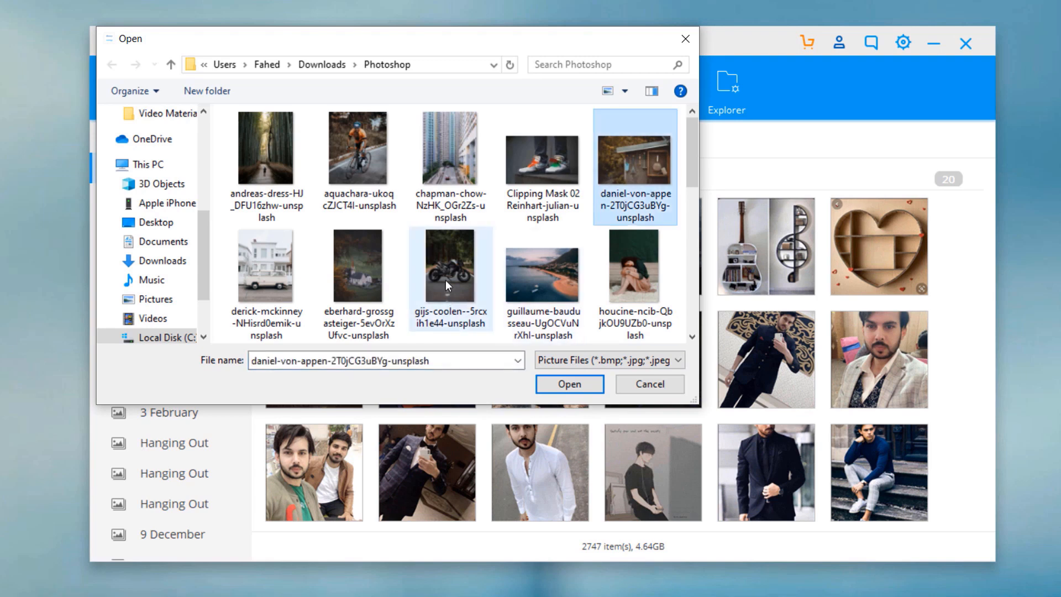
{"action": "scroll", "scroll_direction": "down", "scroll_amount": 3}
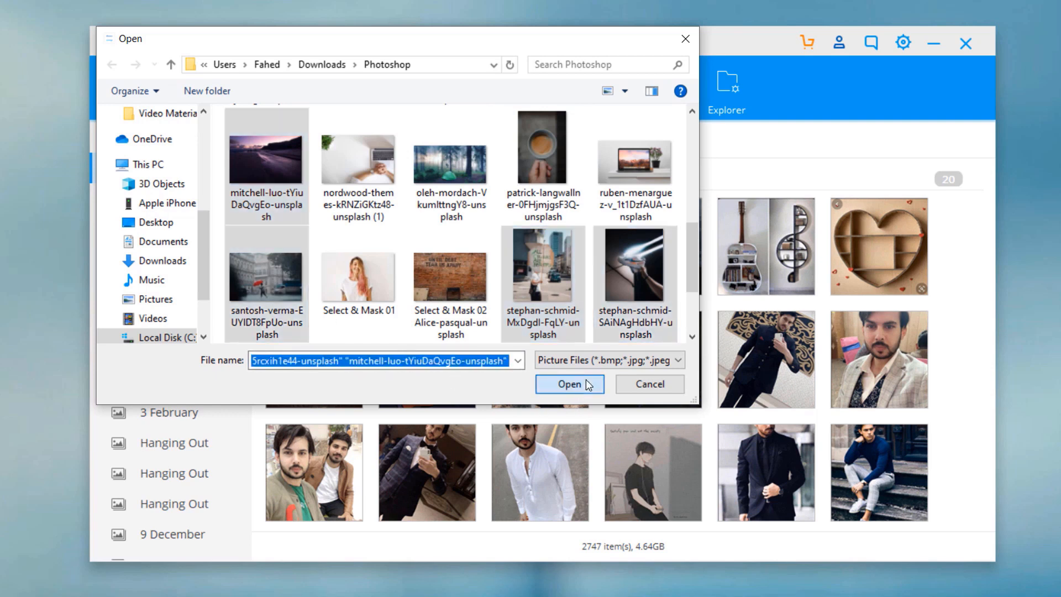
{"action": "left_click", "coordinate": [569, 384]}
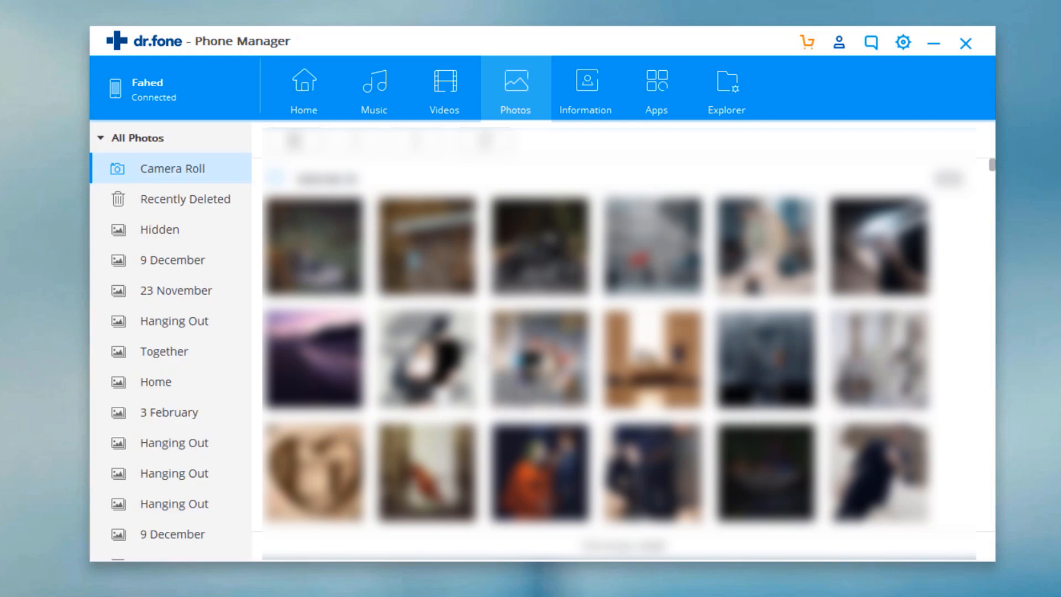
Export the 27 photos dated 2020-06-10 to a new Desktop folder and view it
{"action": "left_click", "coordinate": [274, 179]}
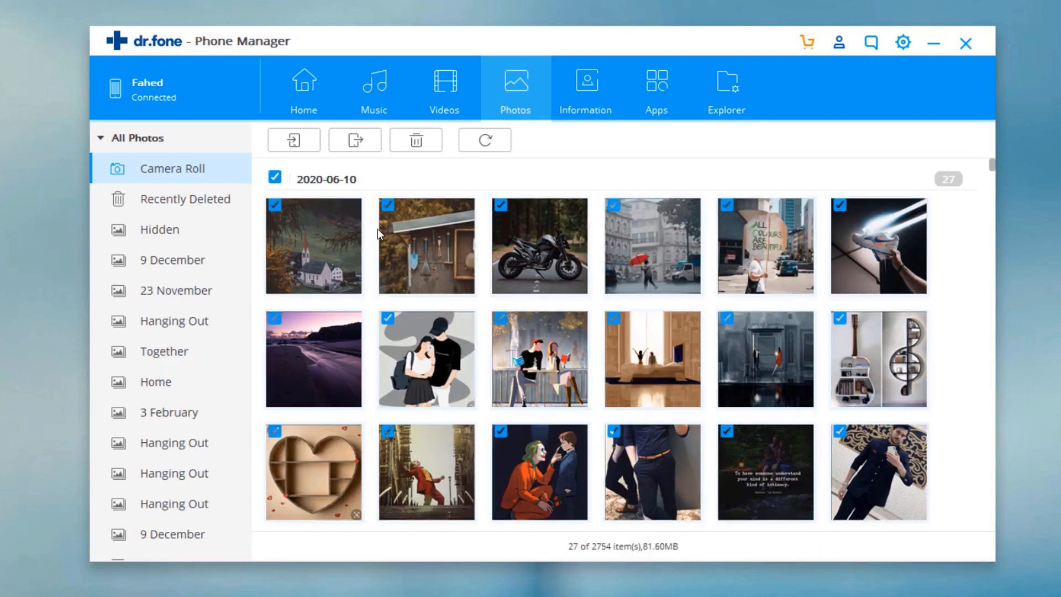
{"action": "scroll", "scroll_direction": "down", "scroll_amount": 3}
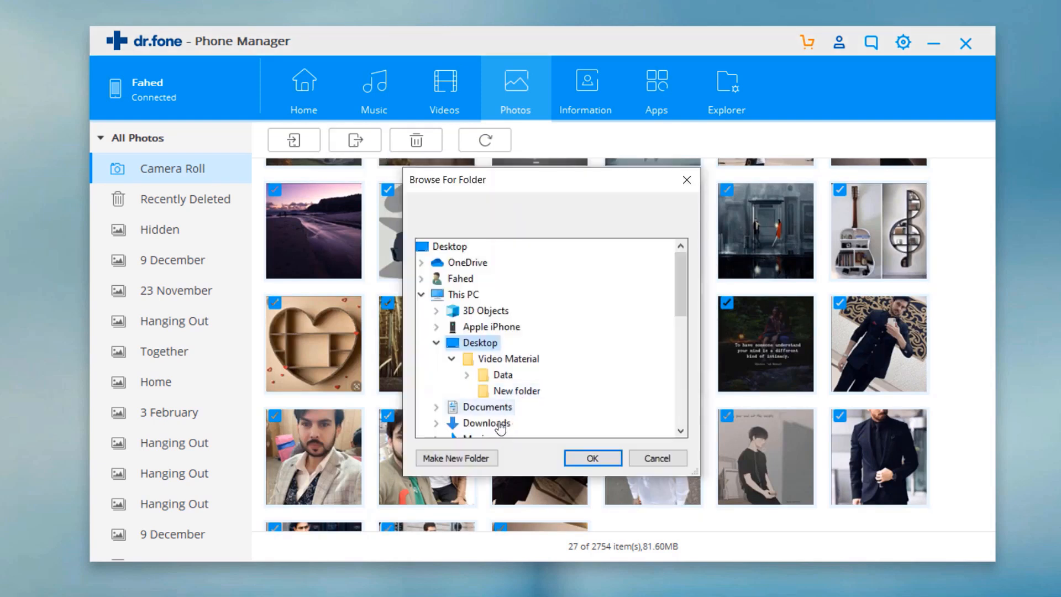
{"action": "left_click", "coordinate": [456, 458]}
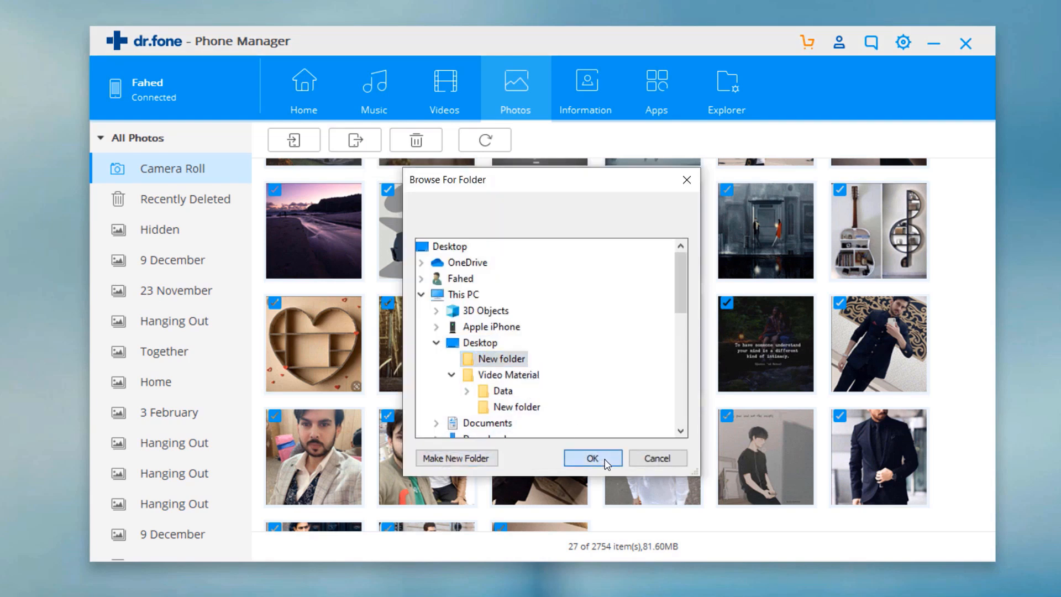
{"action": "left_click", "coordinate": [592, 457]}
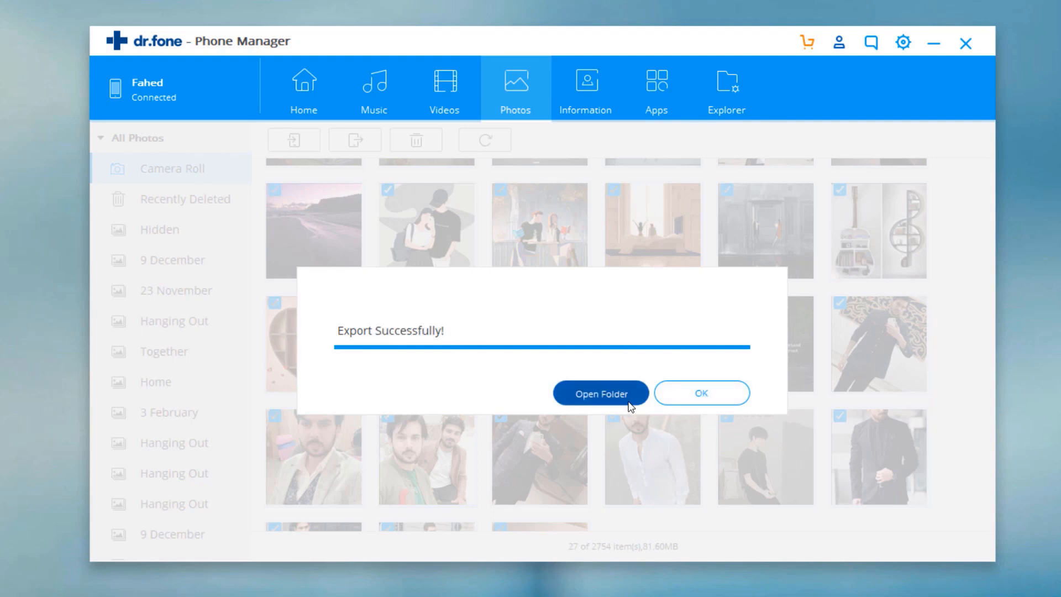
{"action": "left_click", "coordinate": [600, 392]}
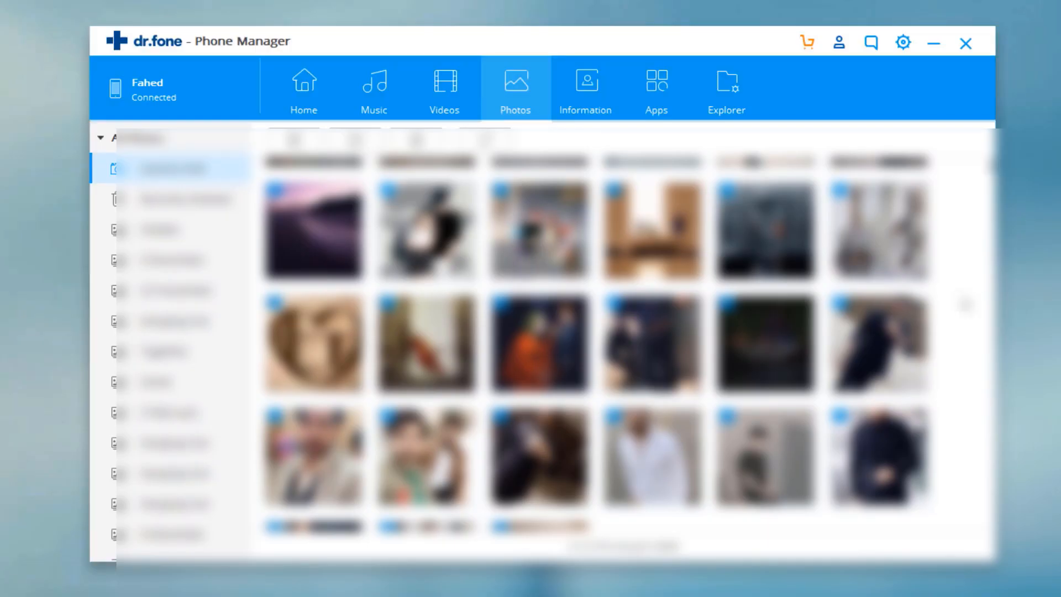
View the Information tab's 284 contacts, then the Apps list of 47 items
{"action": "left_click", "coordinate": [584, 89]}
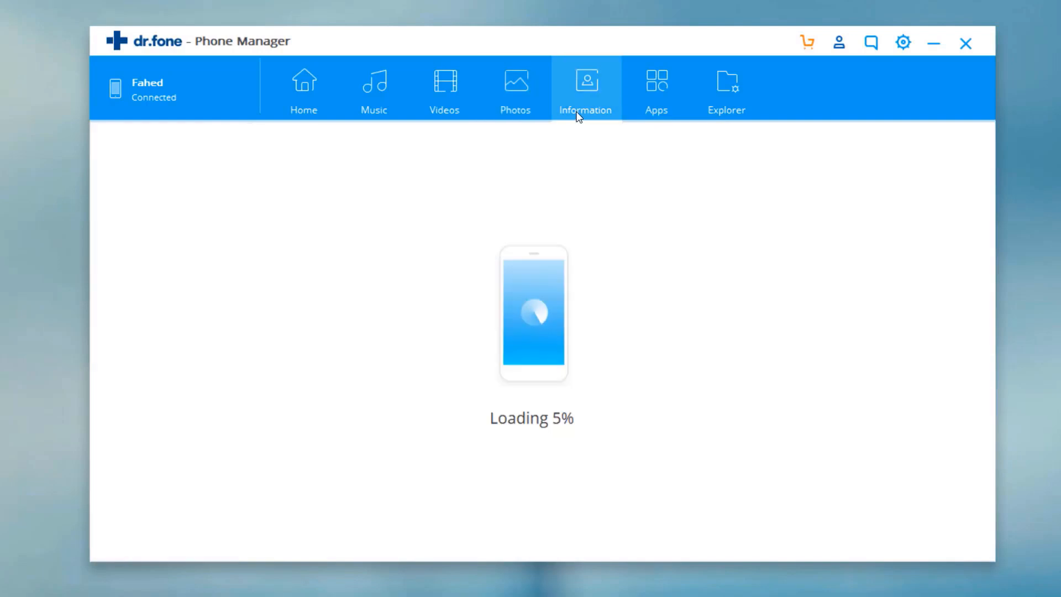
{"action": "left_click", "coordinate": [586, 88]}
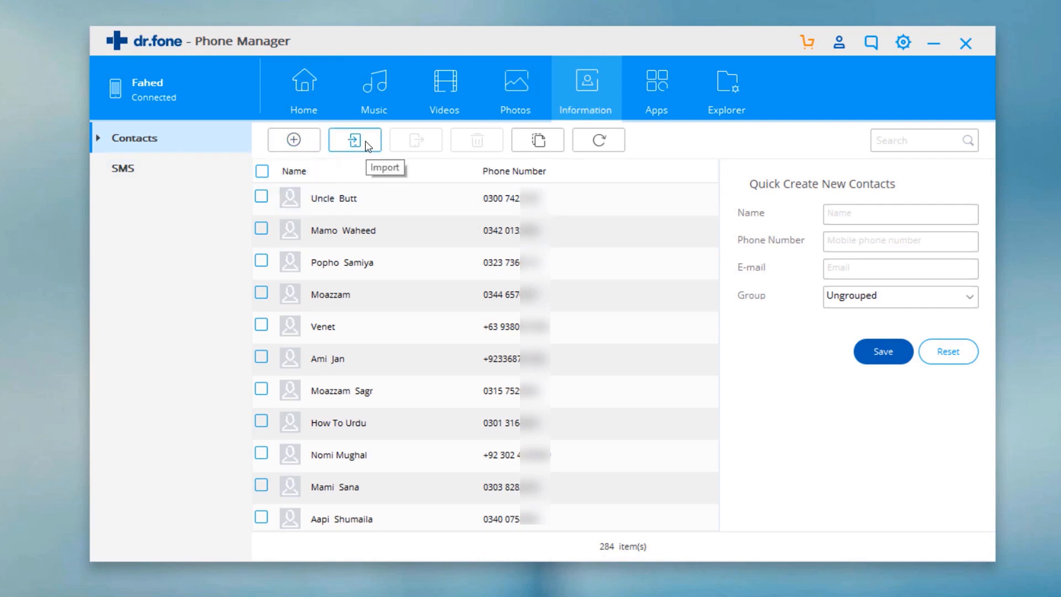
{"action": "mouse_move", "coordinate": [537, 140]}
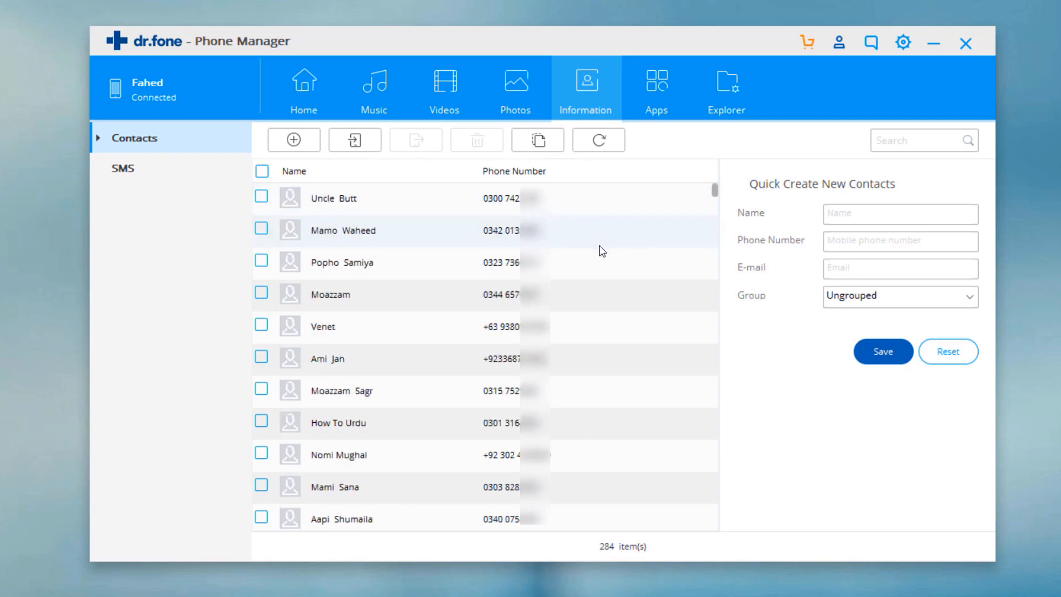
{"action": "left_click", "coordinate": [655, 89]}
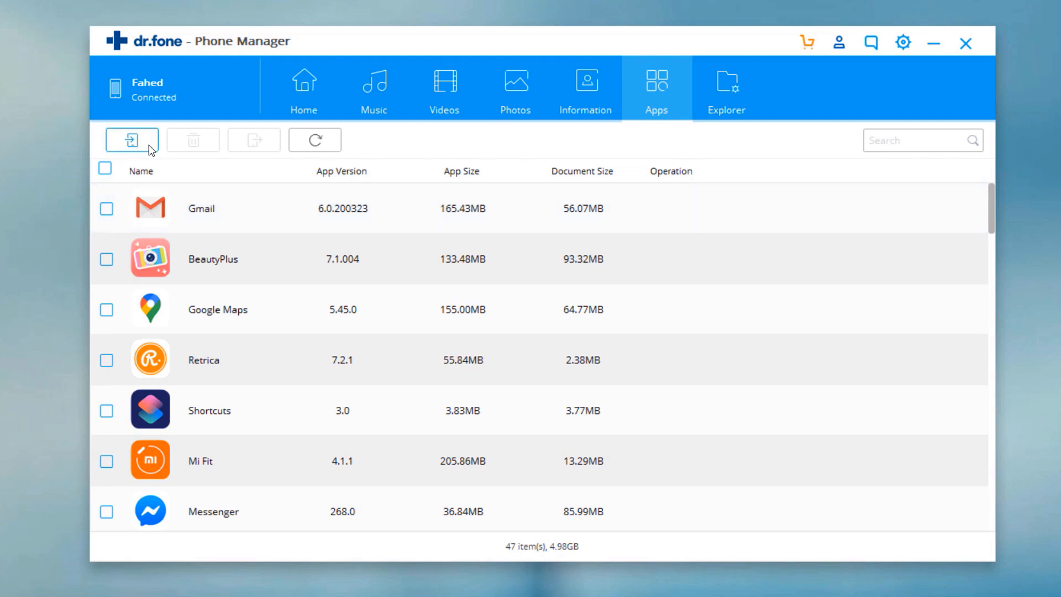
{"action": "mouse_move", "coordinate": [172, 168]}
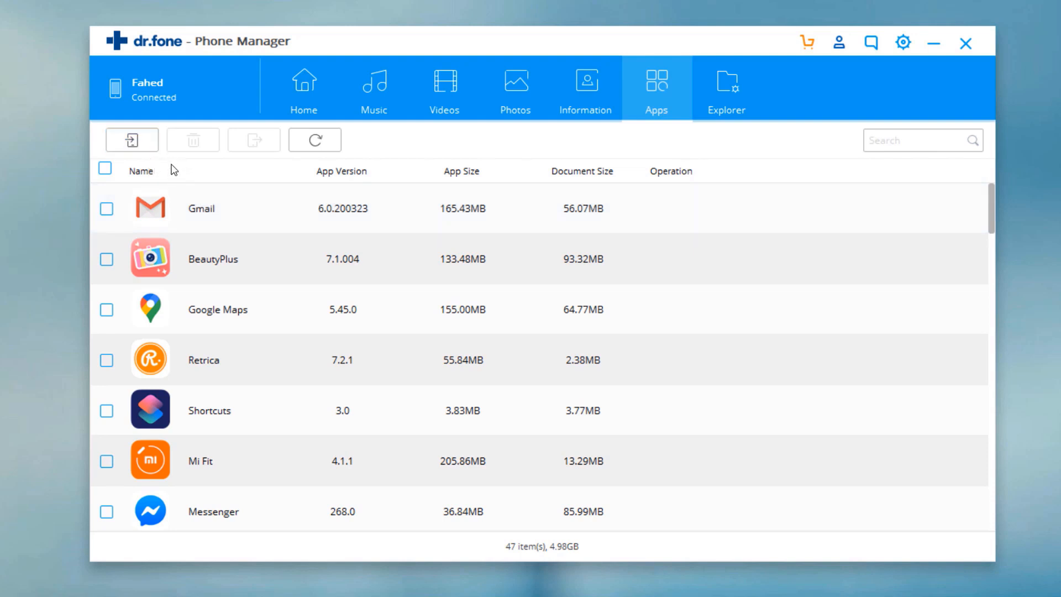
Glance at the installed apps again and return to the Home overview with storage usage
{"action": "left_click", "coordinate": [304, 89]}
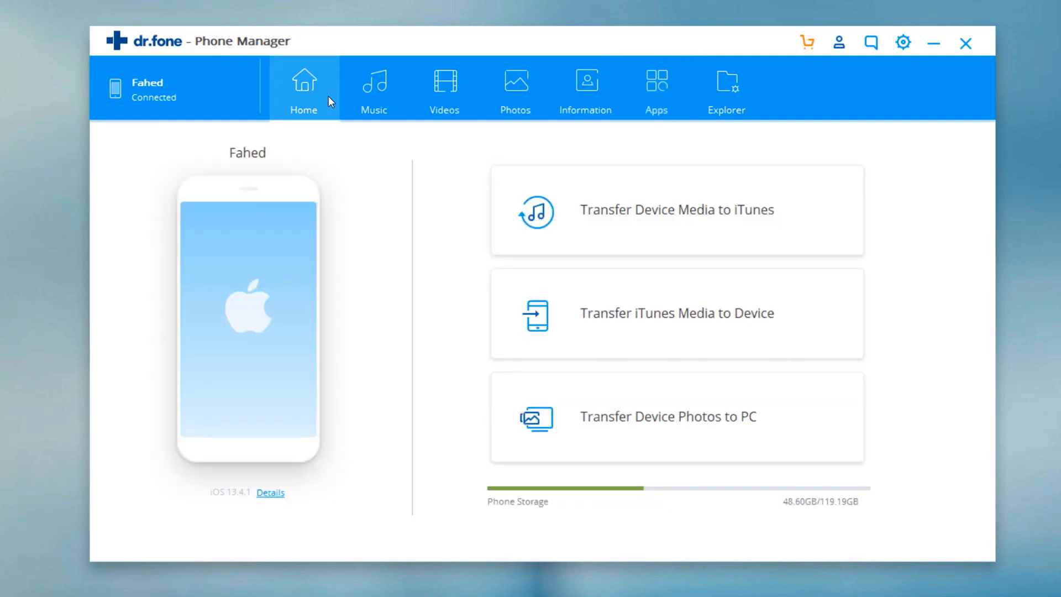
{"action": "left_click", "coordinate": [655, 88]}
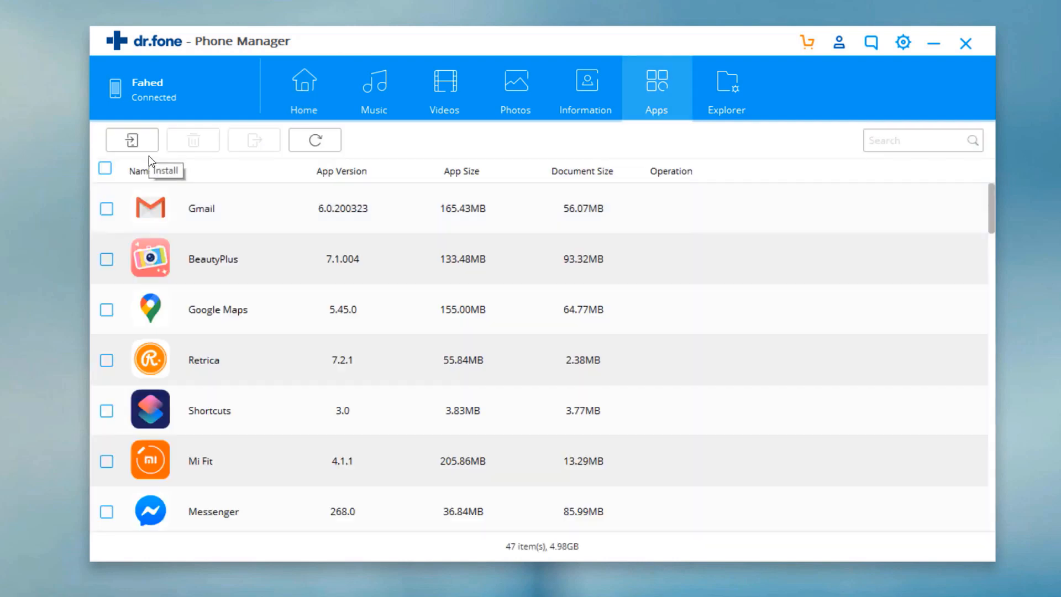
{"action": "left_click", "coordinate": [304, 89]}
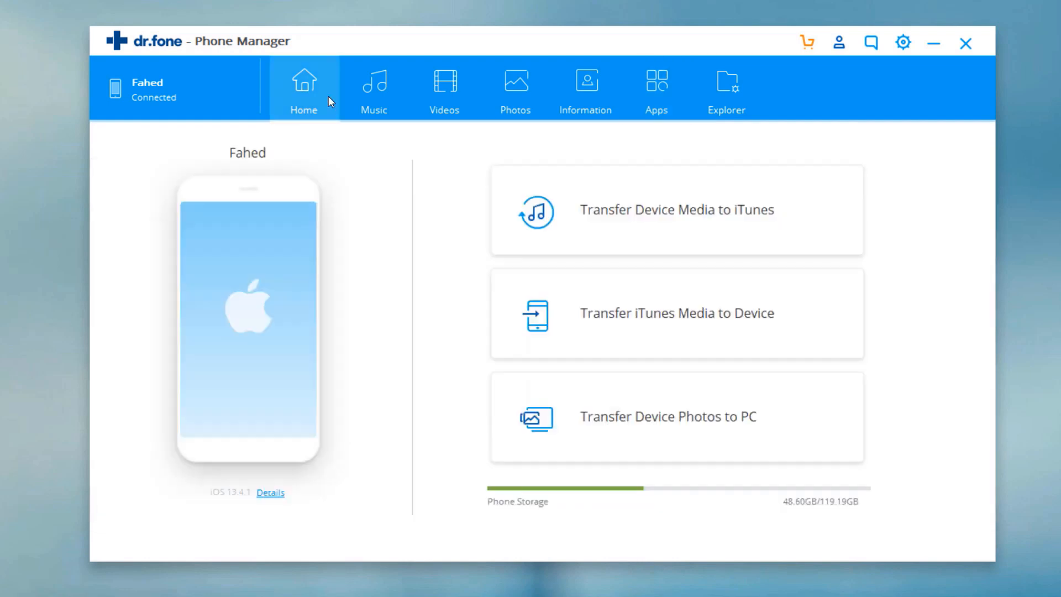